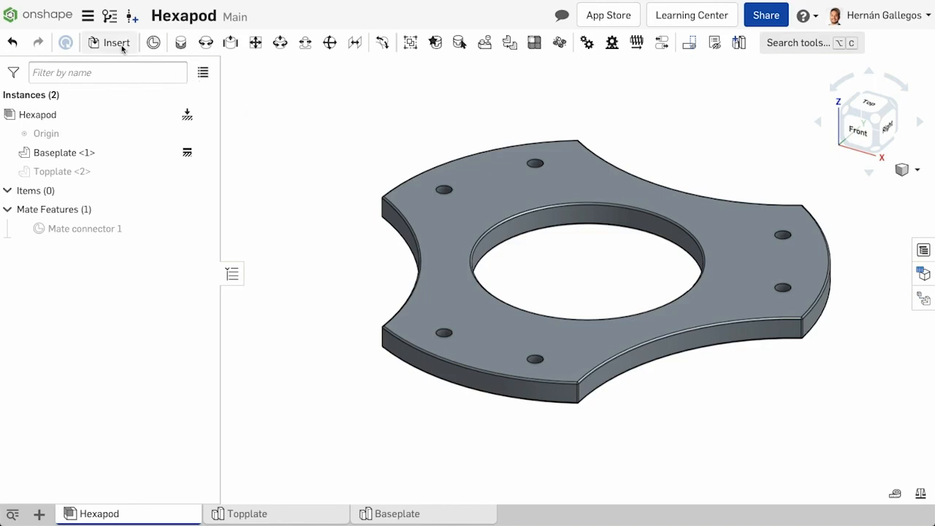
Open the Insert parts and assemblies dialog from the assembly toolbar
click(115, 42)
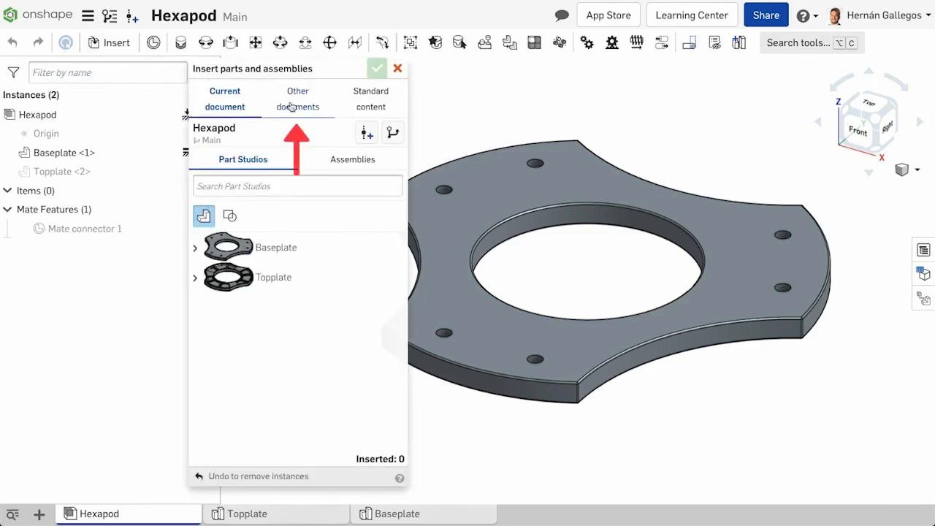
Browse the Other documents source, scroll its folder list, and clear the pasted link
click(297, 99)
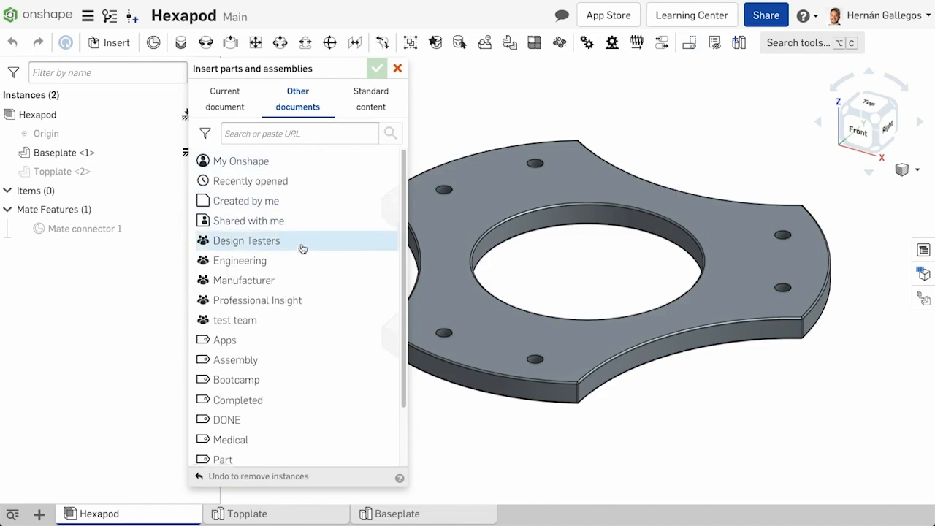
scroll(down, 3)
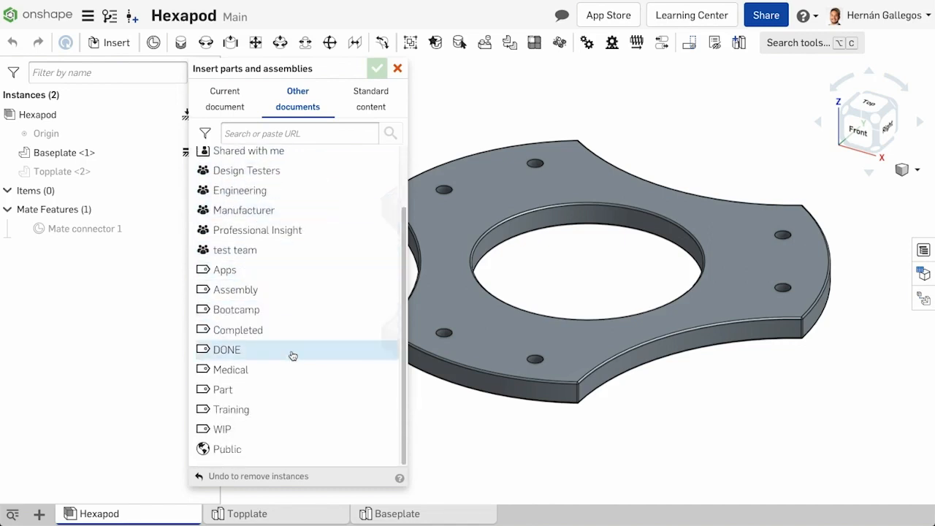
mouse_move(308, 314)
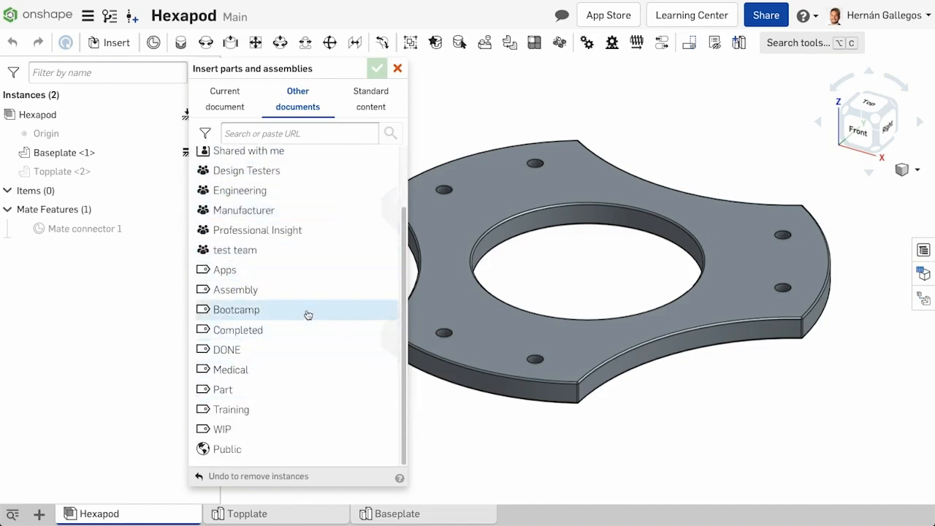
scroll(up, 3)
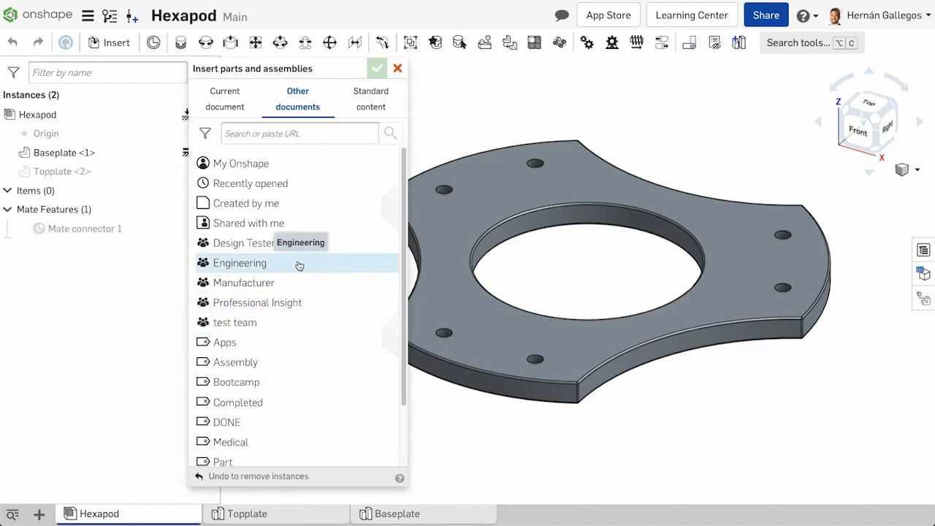
mouse_move(289, 134)
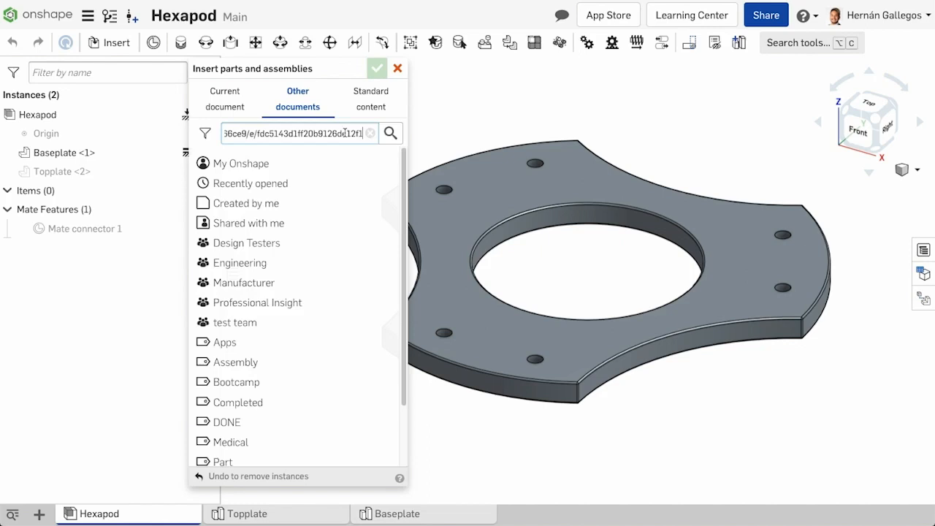
click(370, 133)
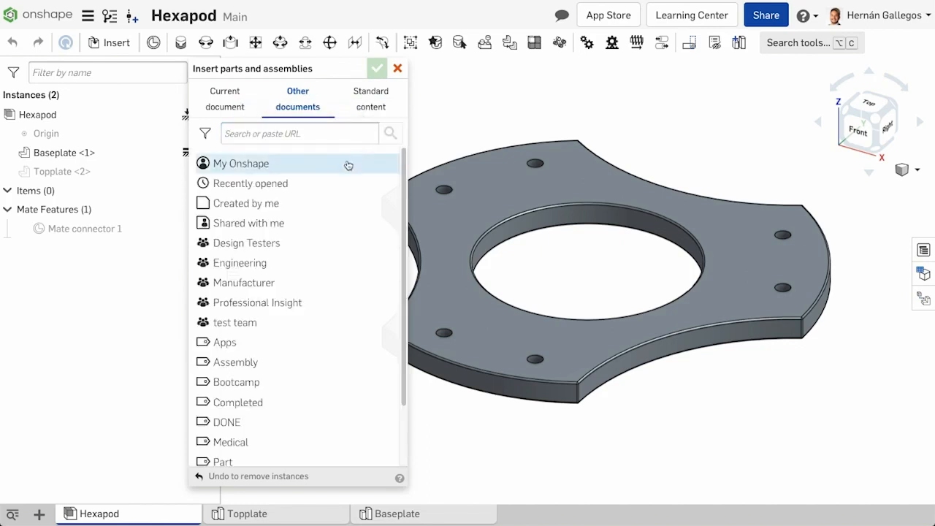
click(241, 162)
text(Pneumatic Piston)
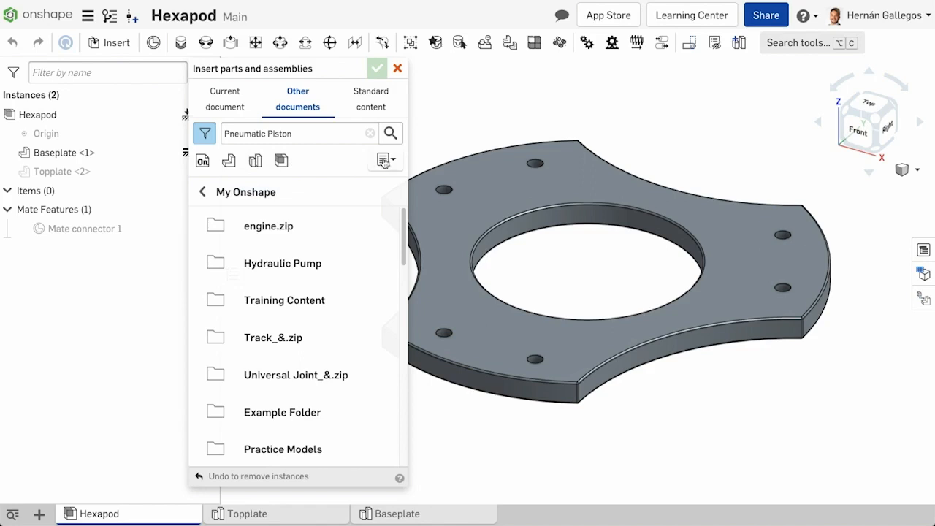
click(385, 160)
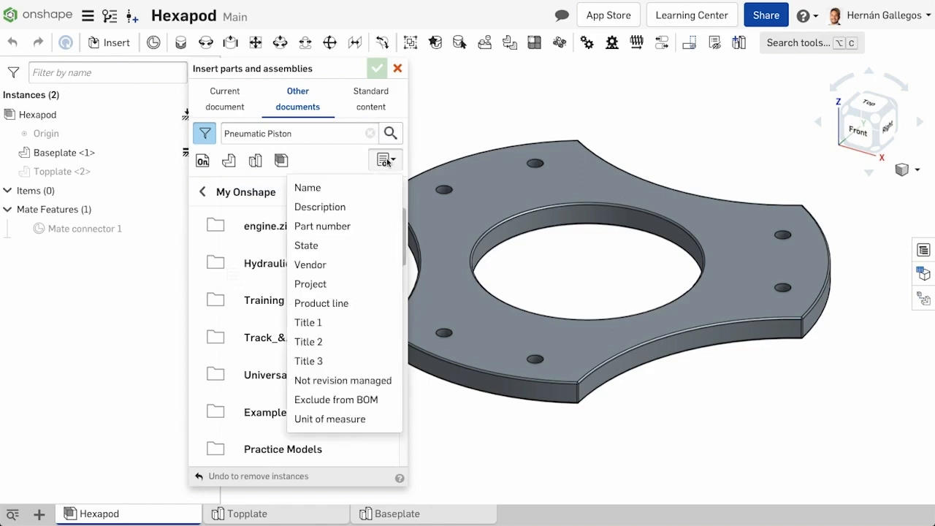
click(202, 160)
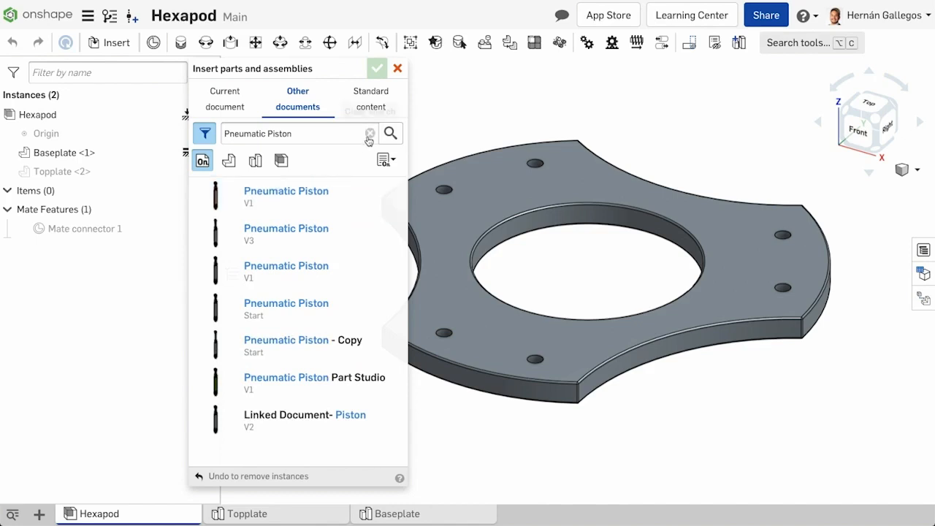
click(370, 133)
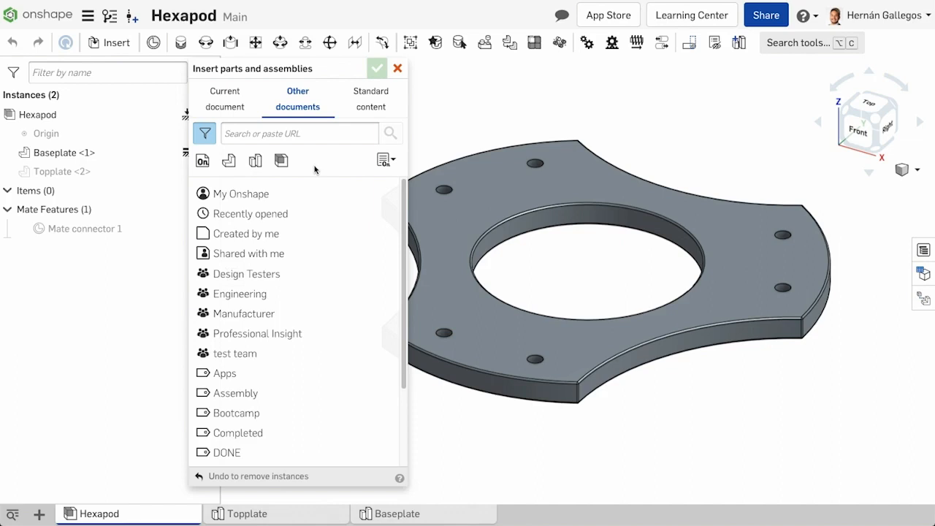
click(377, 67)
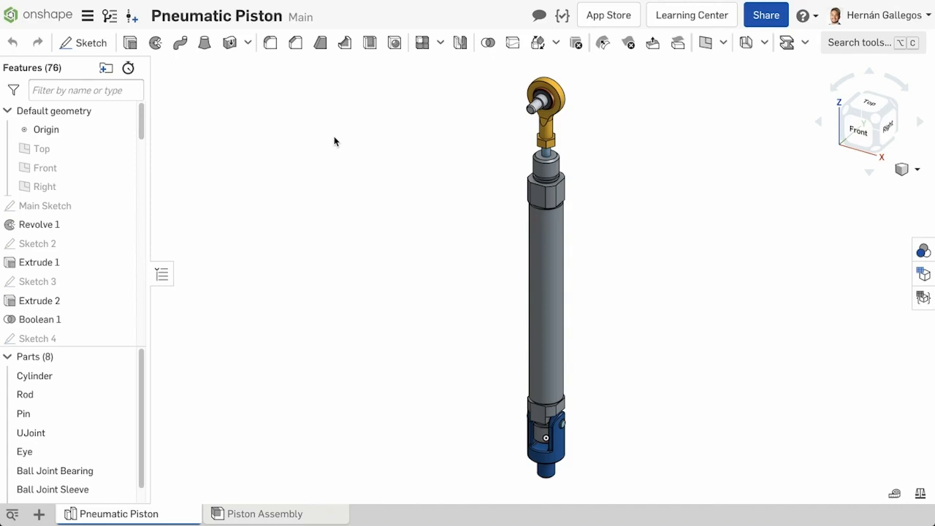
mouse_move(266, 124)
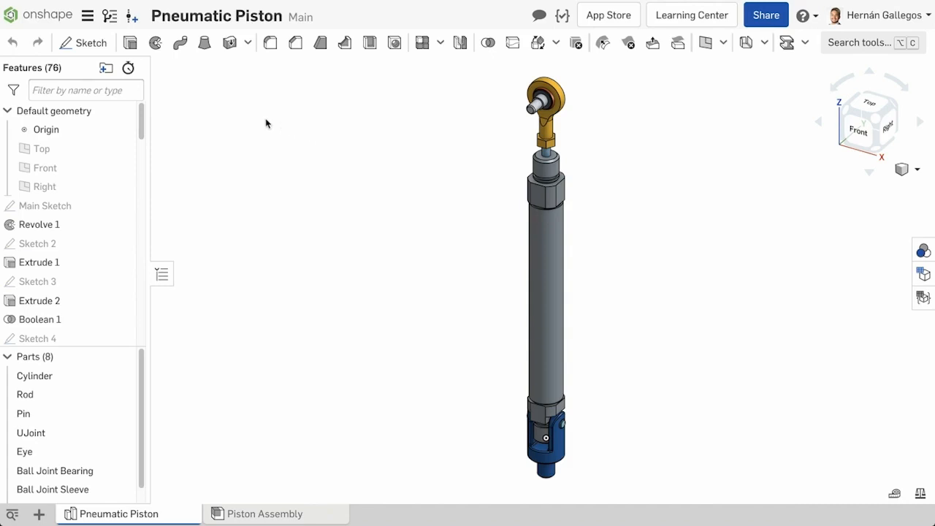
mouse_move(132, 16)
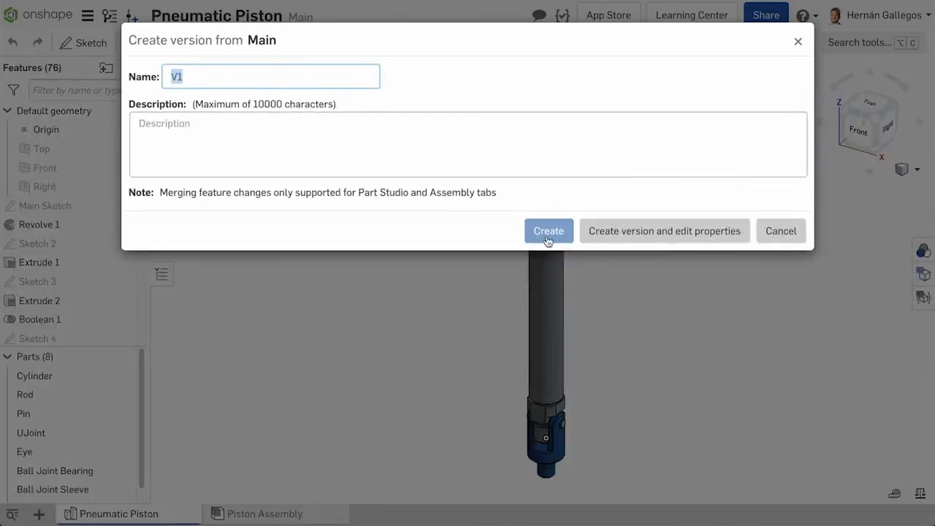
Create version V1 of the Pneumatic Piston document
click(549, 231)
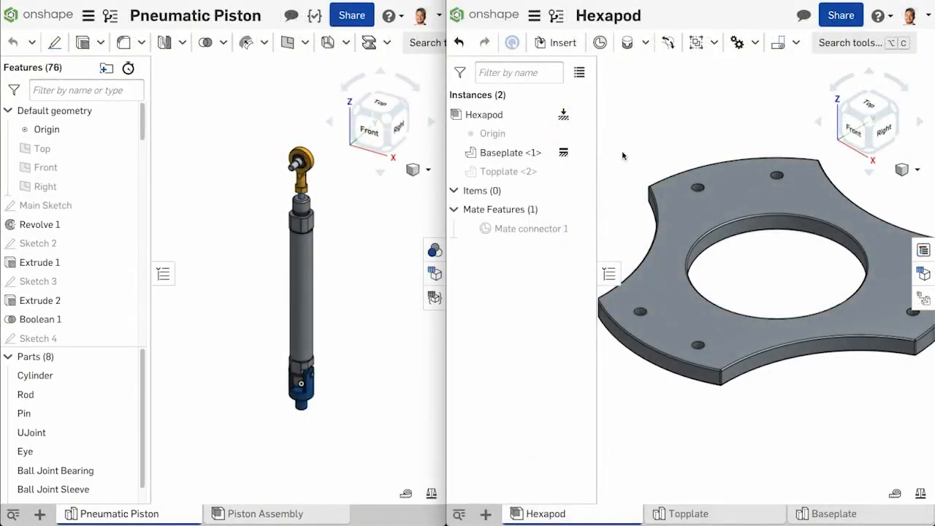
click(556, 42)
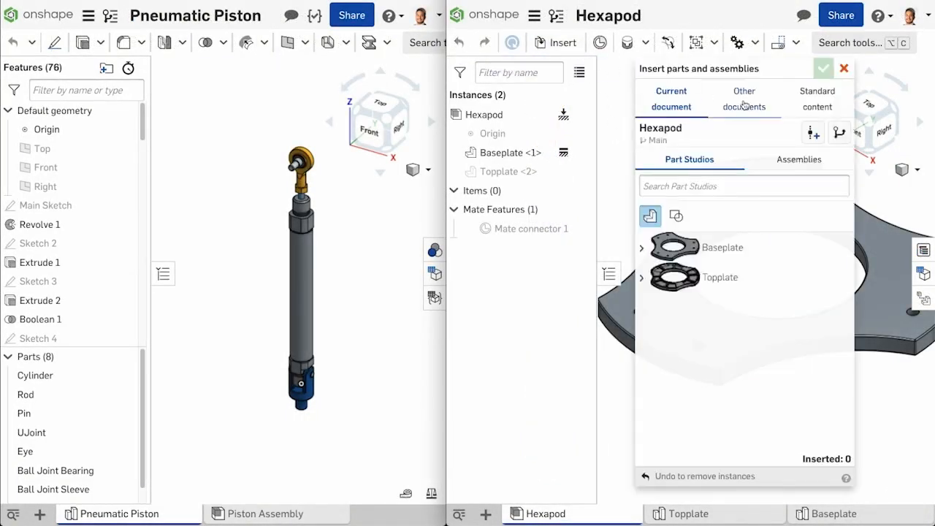
click(743, 99)
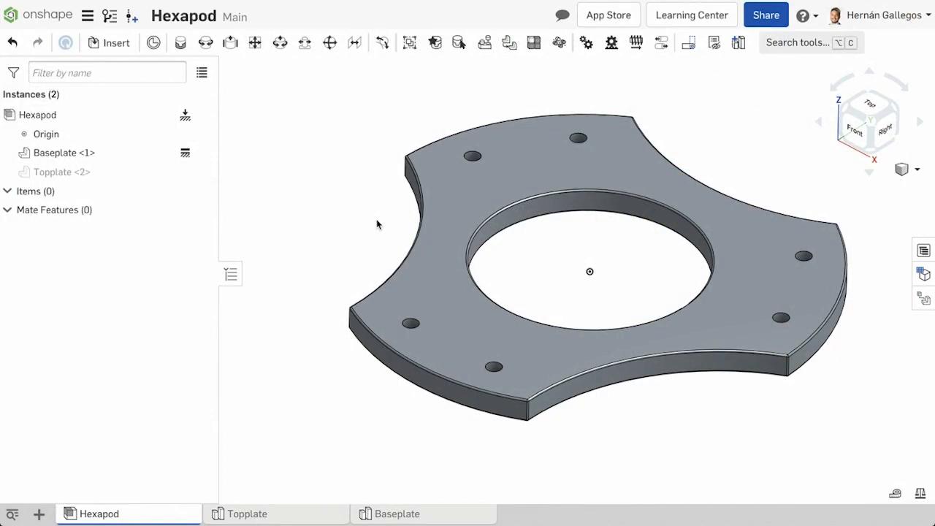
mouse_move(370, 214)
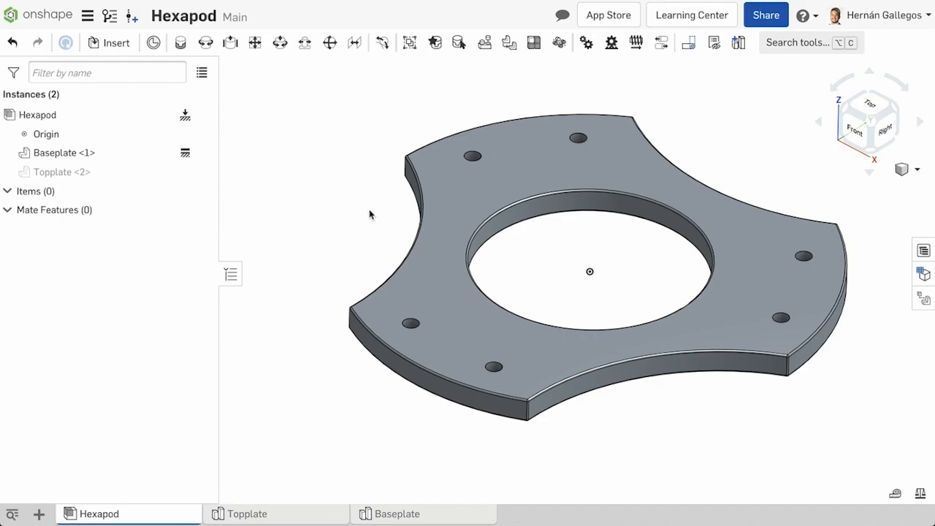
Reopen the Insert dialog and browse other documents for the Pneumatic Piston
click(115, 43)
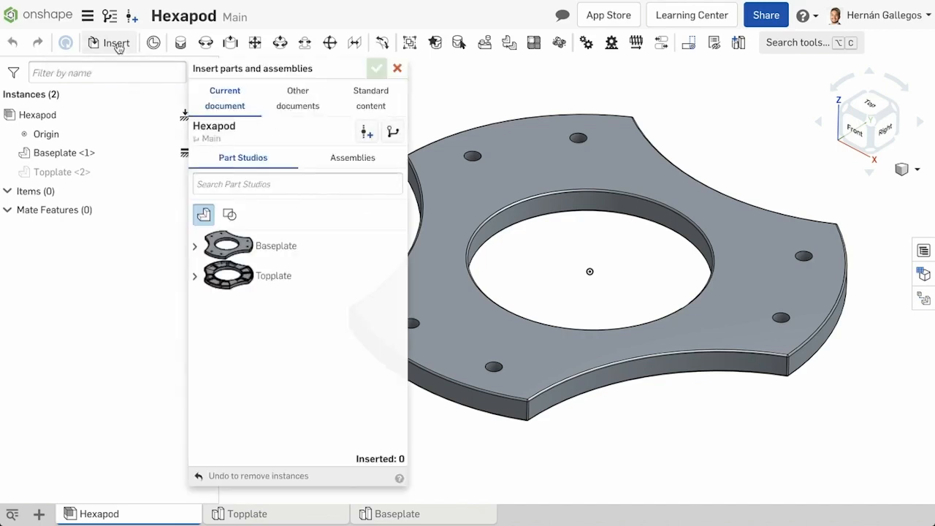
click(298, 98)
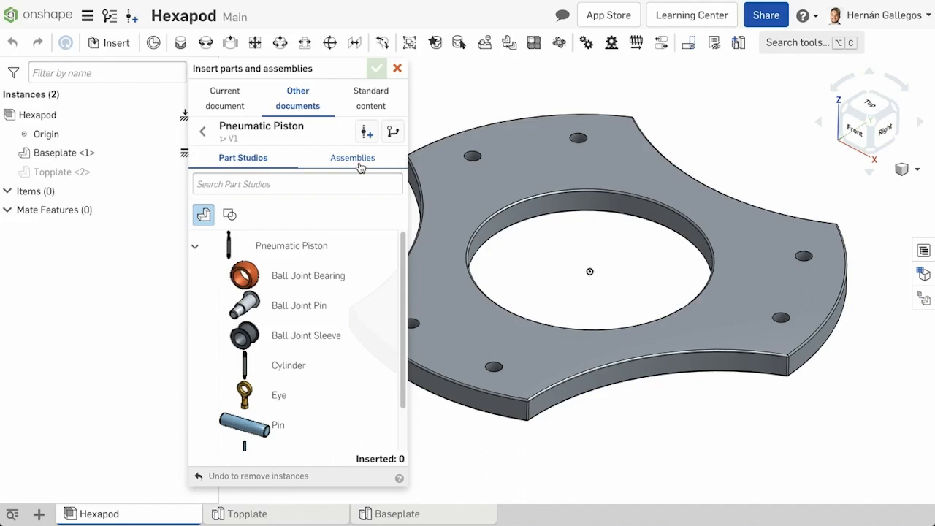
Pick version V1 in the piston's Assemblies and place Piston Assembly beside the baseplate
click(353, 157)
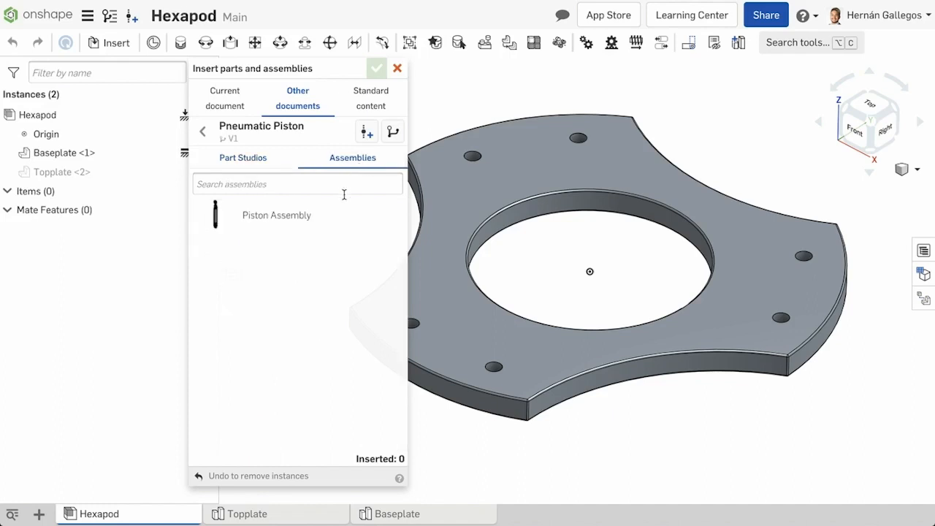
mouse_move(393, 131)
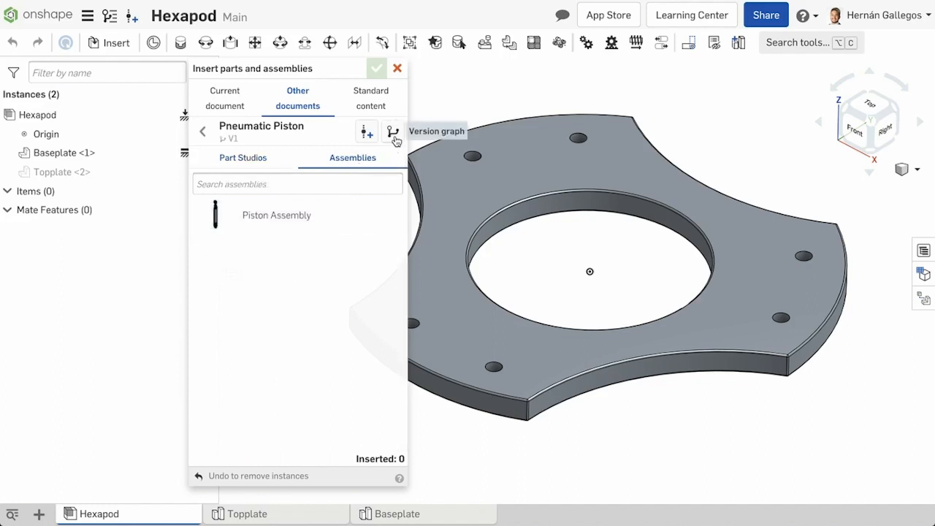
click(393, 132)
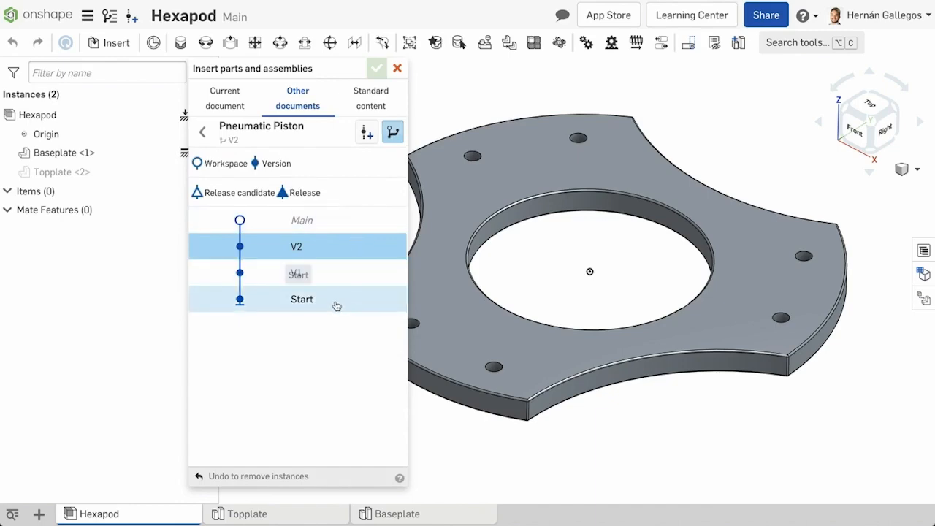
click(545, 513)
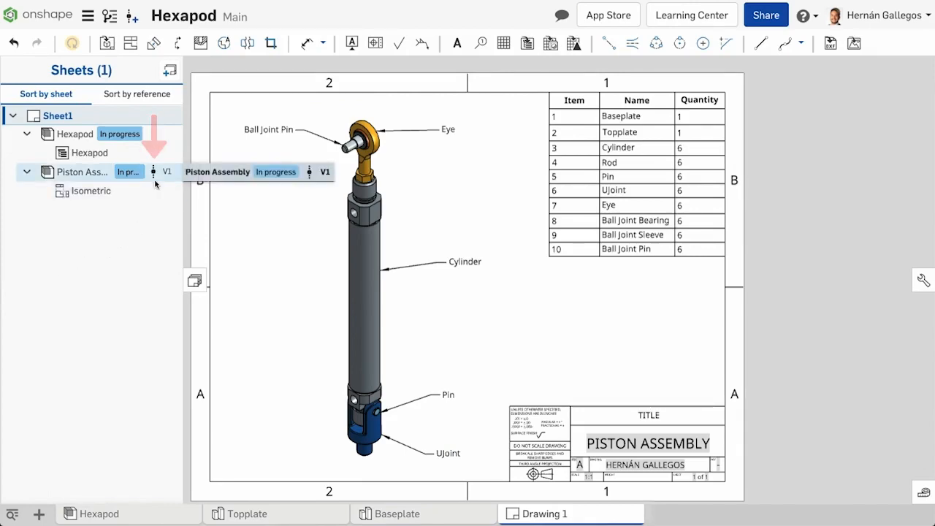
click(98, 514)
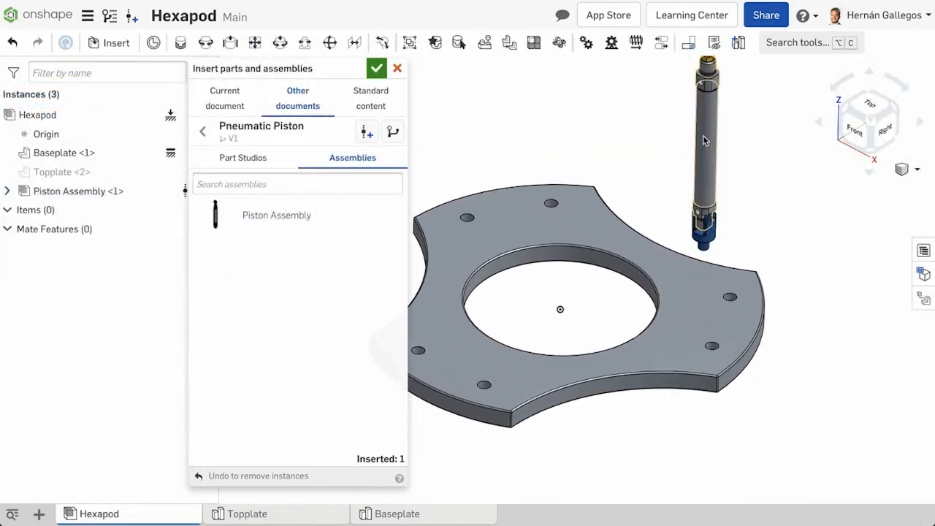
Confirm the insert with the green checkmark, leaving Piston Assembly <1> in Hexapod
click(376, 68)
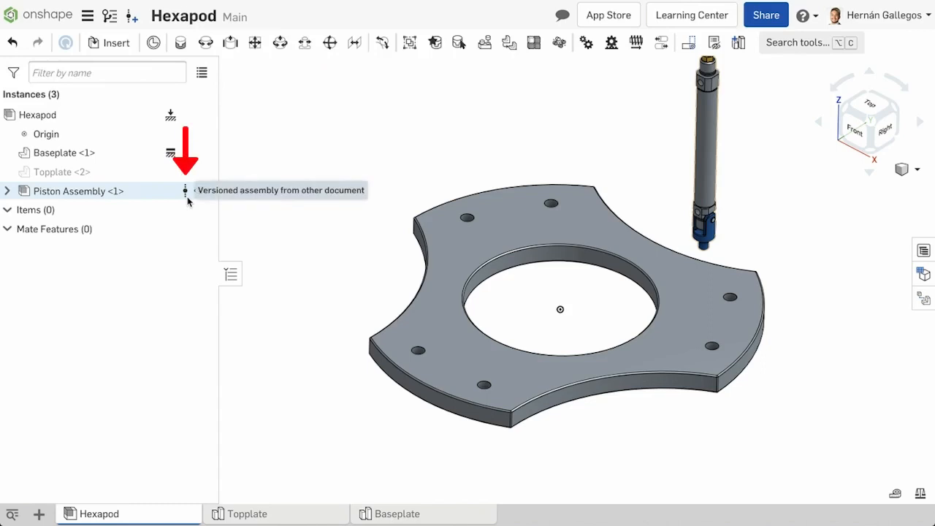
mouse_move(249, 207)
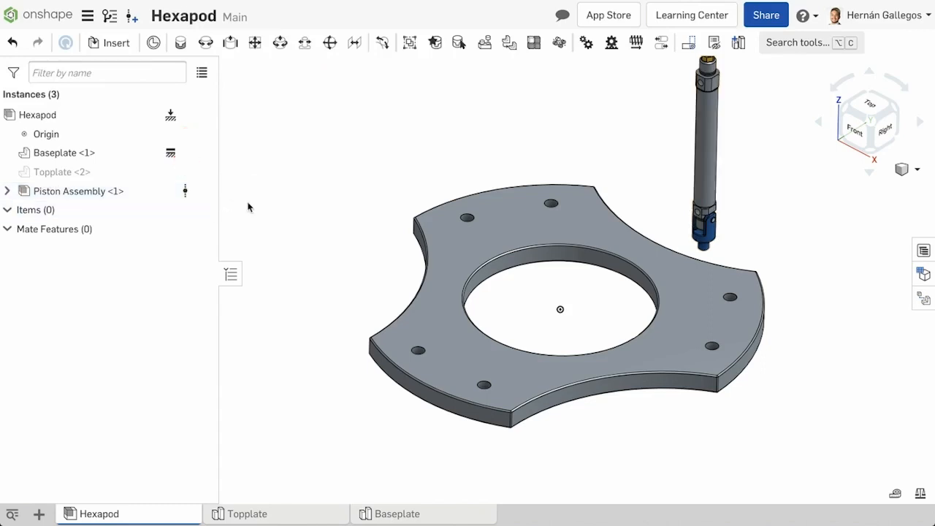